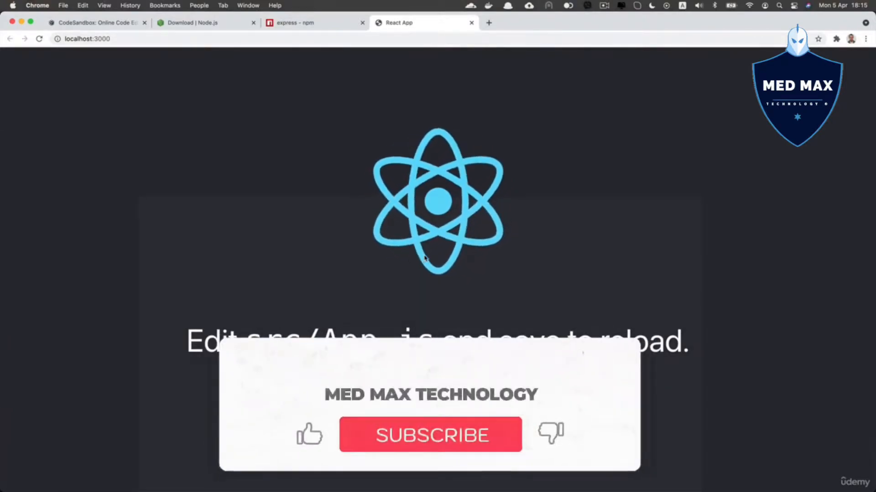
Leave the running React app on localhost:3000 for the CodeSandbox home page tab.
click(430, 436)
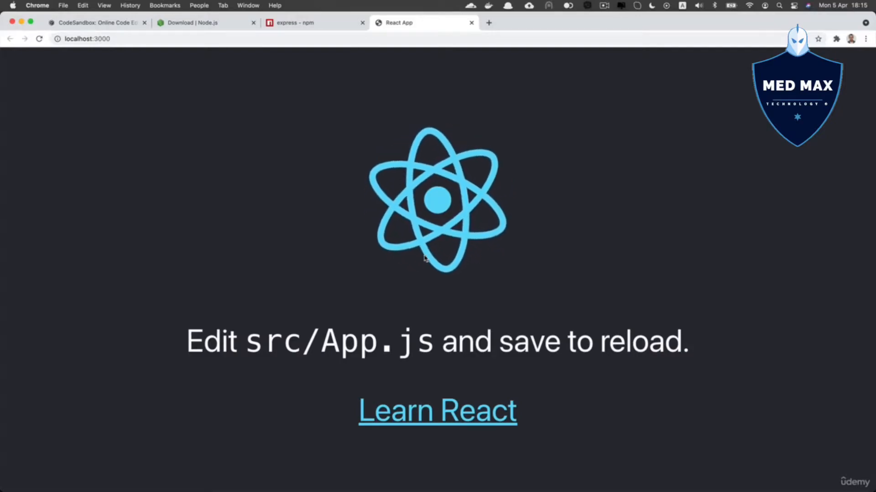
click(94, 22)
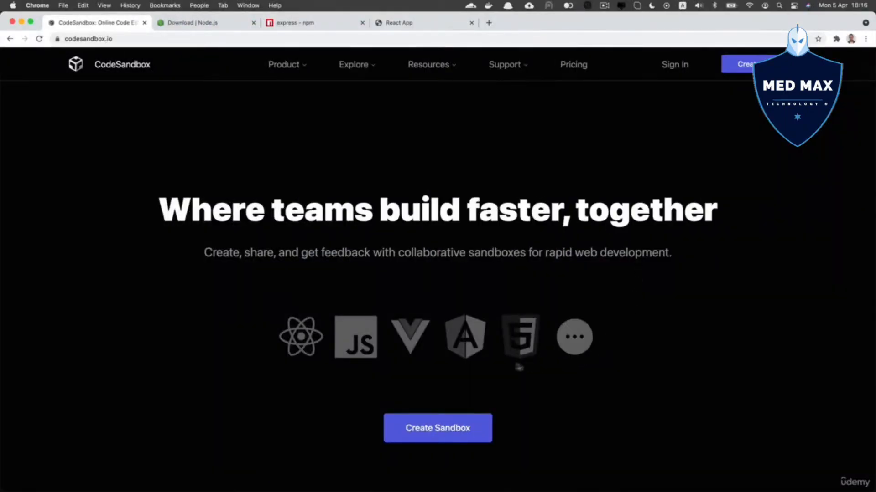
mouse_move(355, 336)
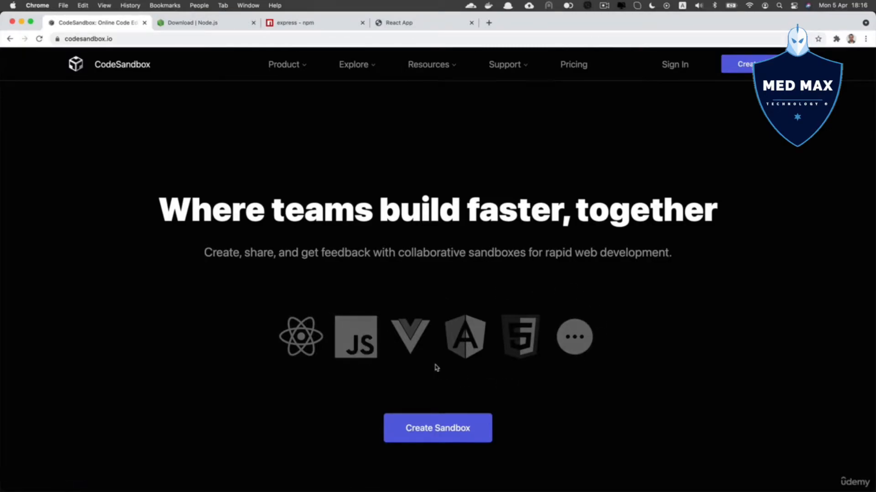
mouse_move(439, 368)
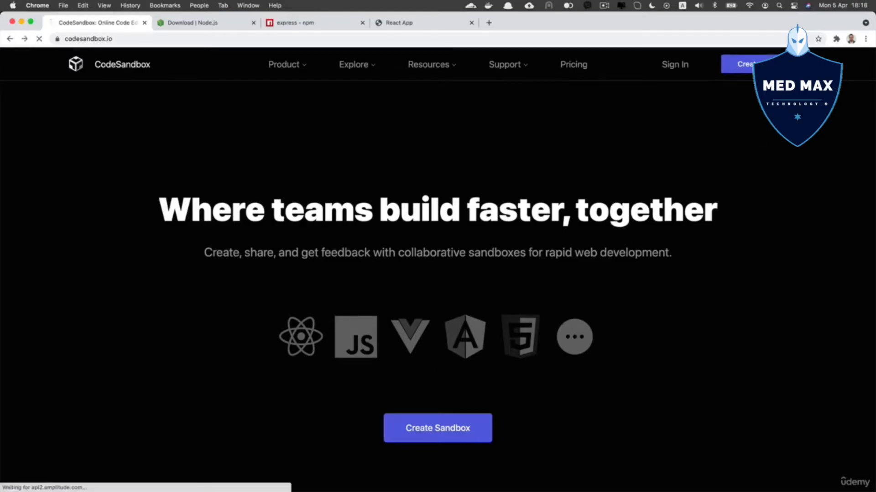
Create a new Vue 3 sandbox from the Vue template, landing on main.js with the Hello Vue 3 preview.
click(437, 428)
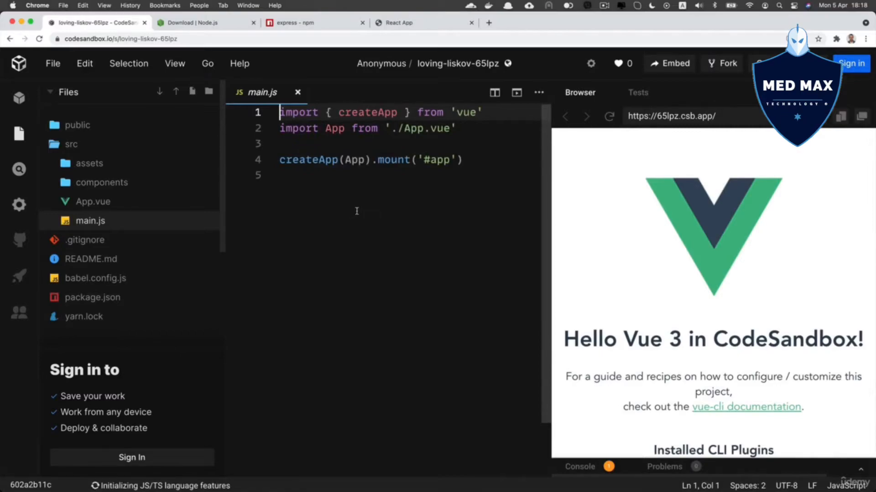
Show package.json in the editor and highlight its scripts and dependencies blocks in turn.
click(92, 297)
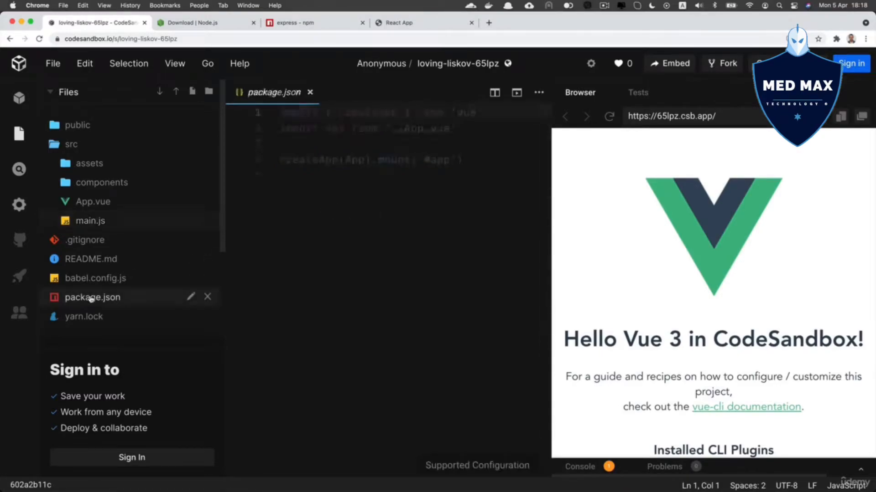
click(93, 298)
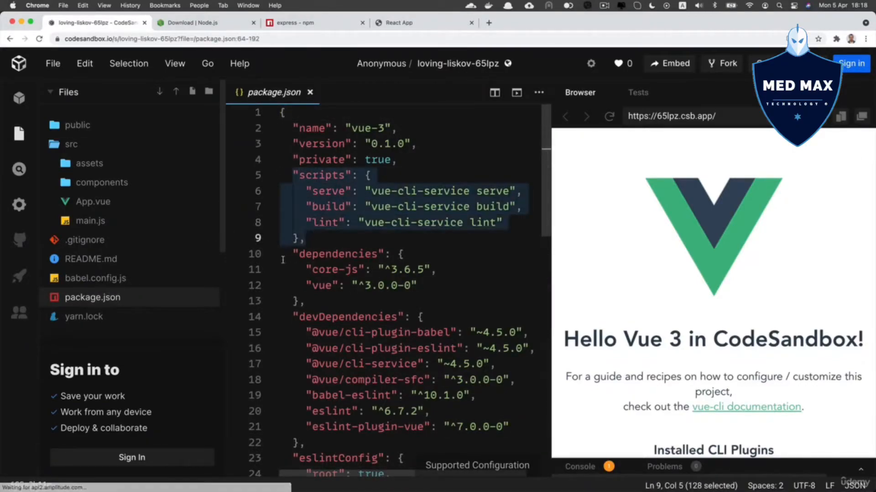
click(306, 301)
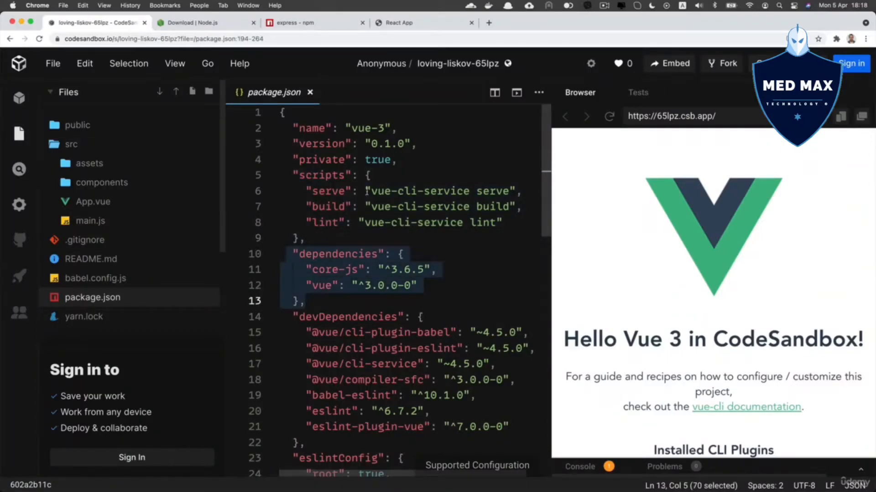
click(418, 175)
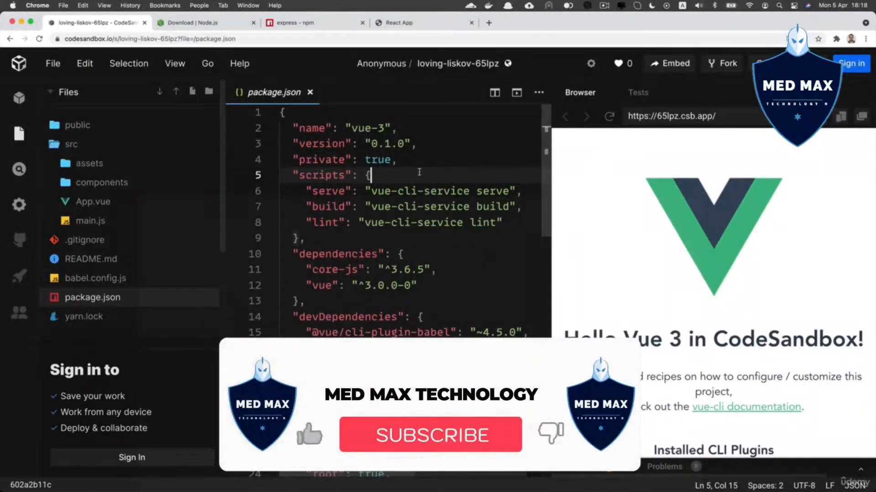
click(430, 436)
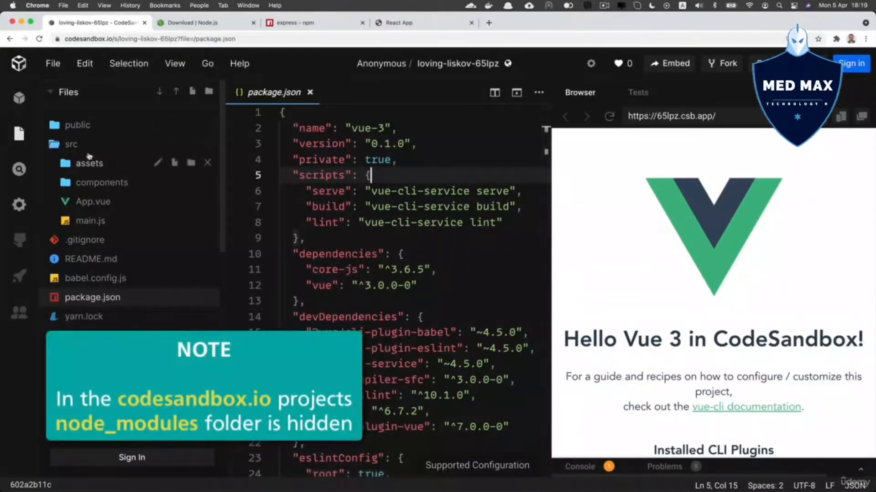
mouse_move(98, 138)
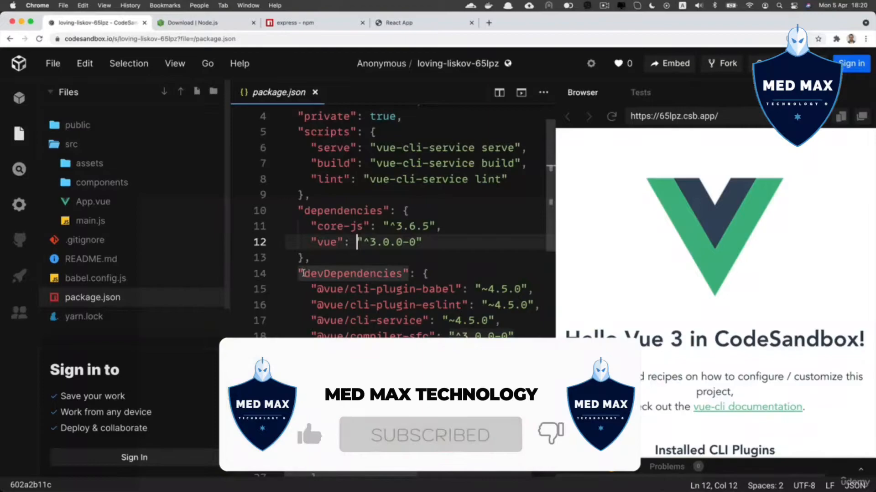
double_click(352, 274)
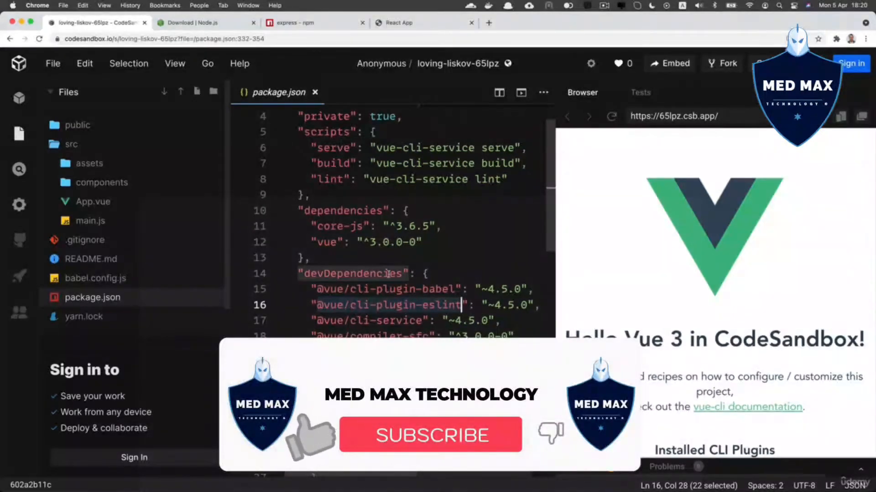
click(429, 436)
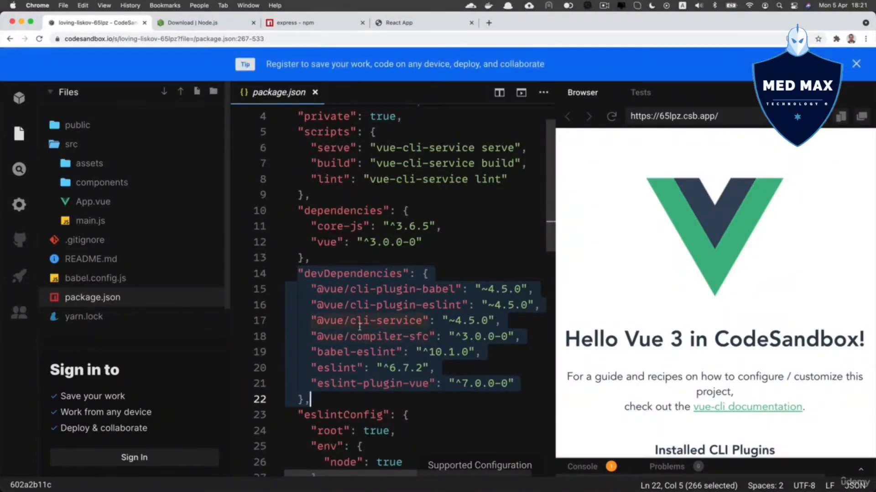
click(335, 257)
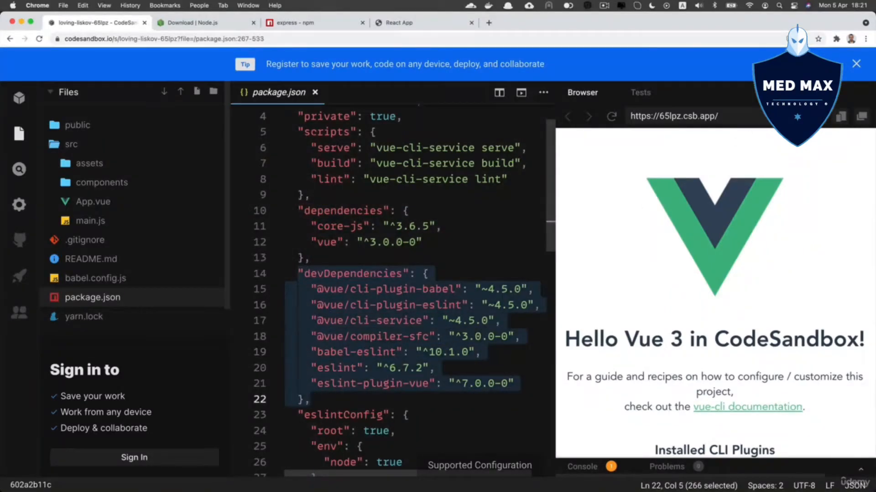
click(856, 64)
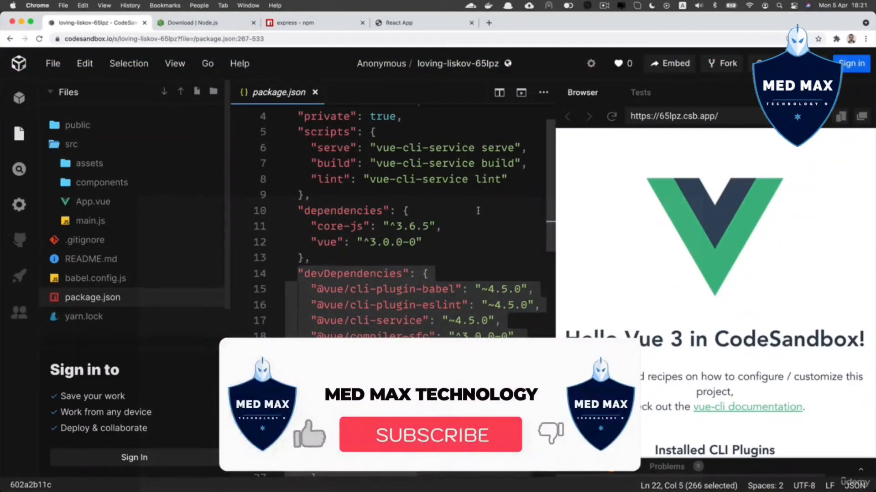
click(430, 436)
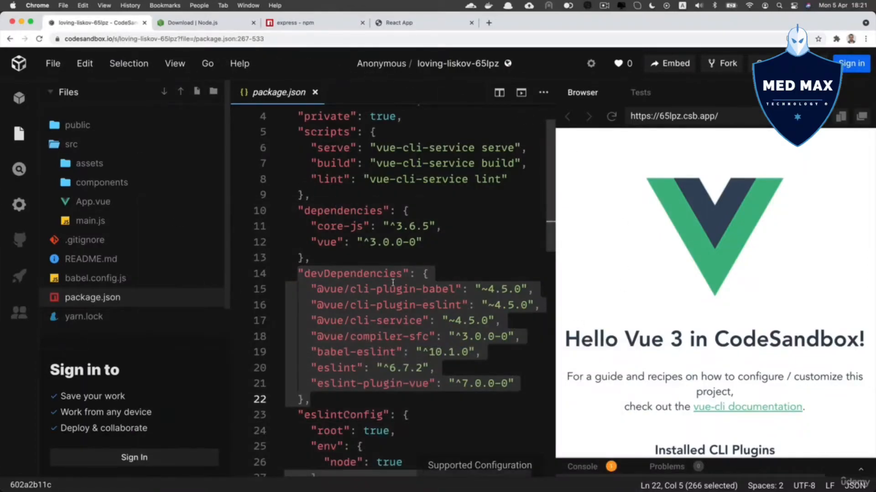
mouse_move(394, 264)
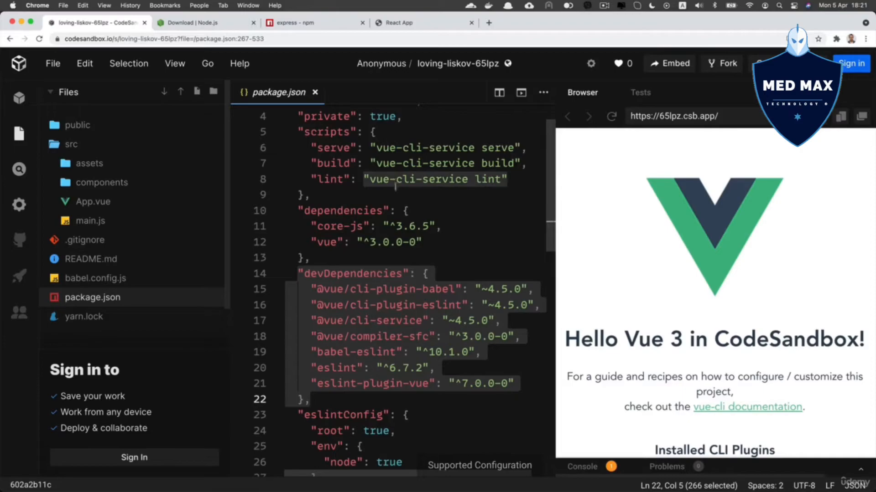
click(440, 227)
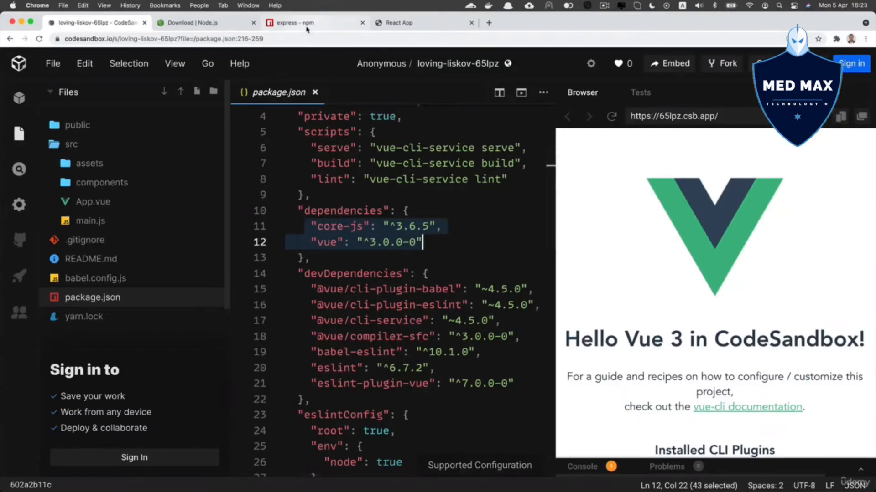
On express's npm page, bring Dependencies (30) into view and highlight the count.
click(305, 22)
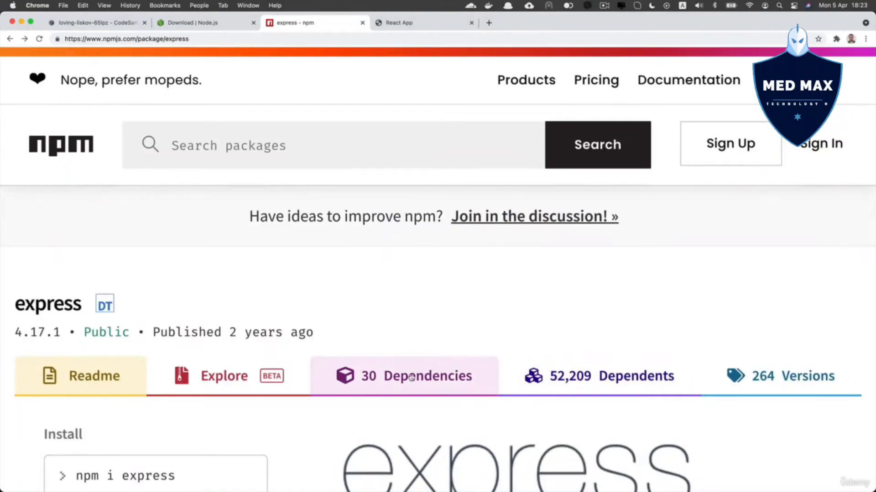
click(404, 374)
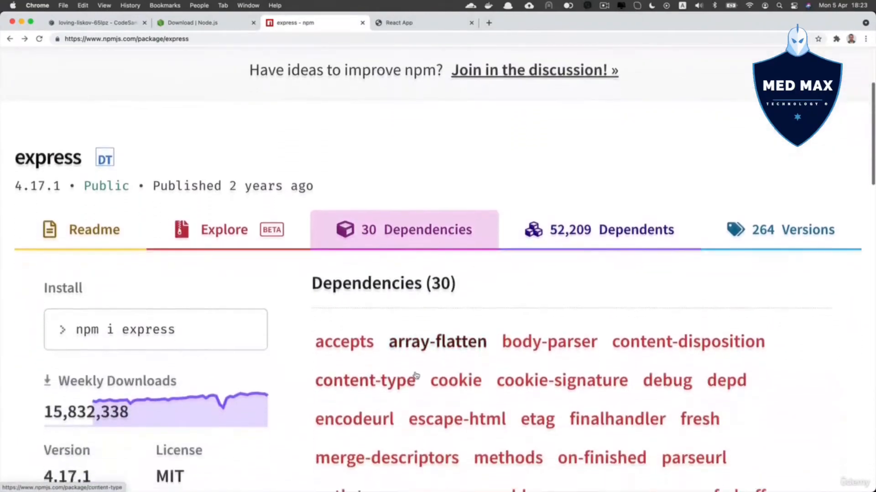
scroll(down, 3)
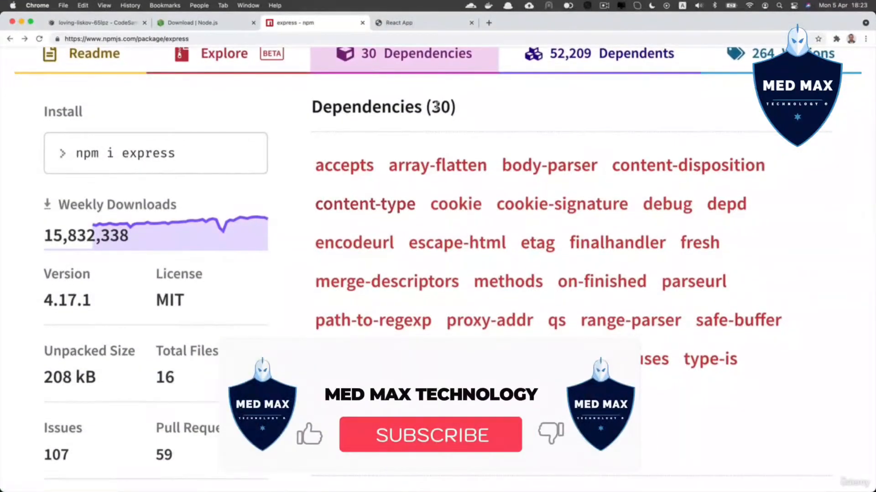
click(430, 436)
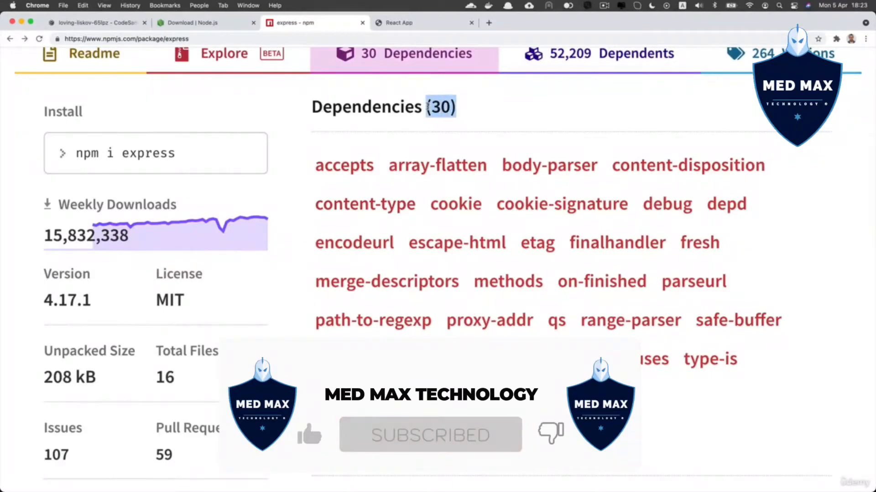
scroll(down, 3)
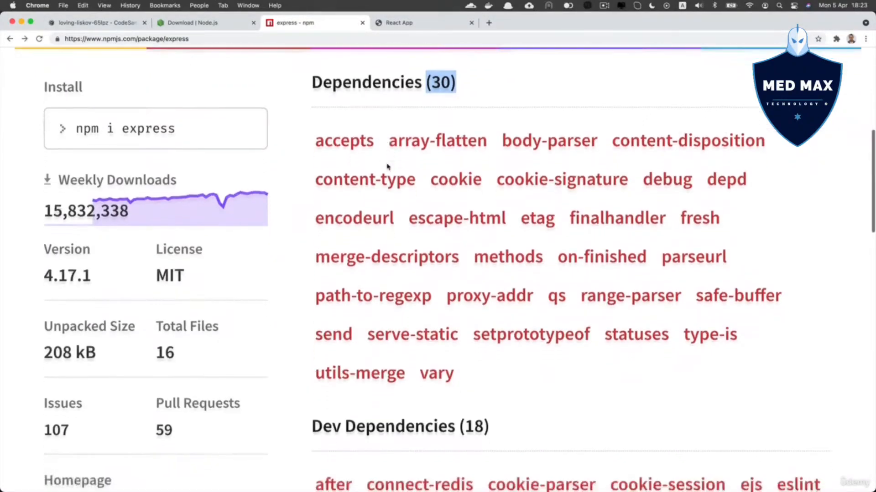
scroll(down, 3)
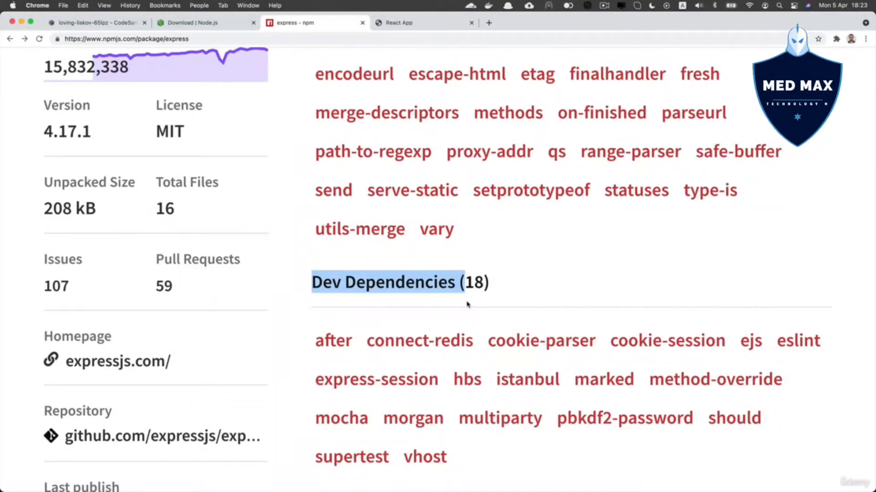
mouse_move(399, 284)
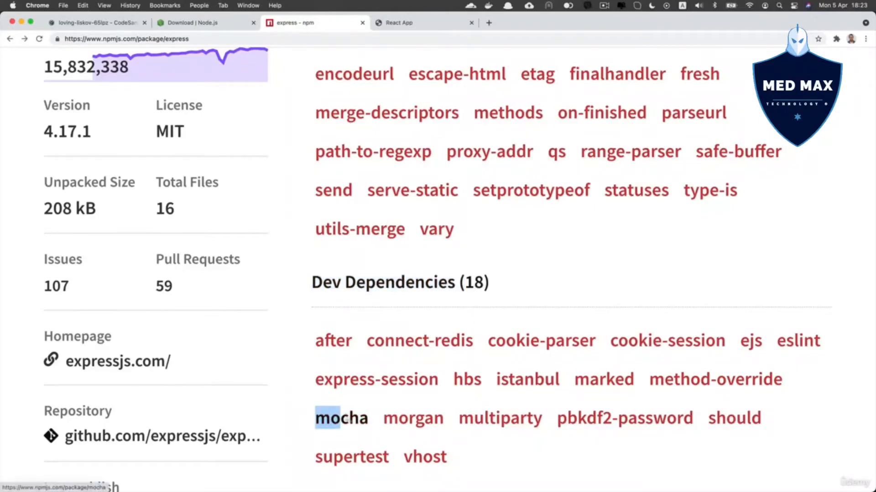
mouse_move(499, 417)
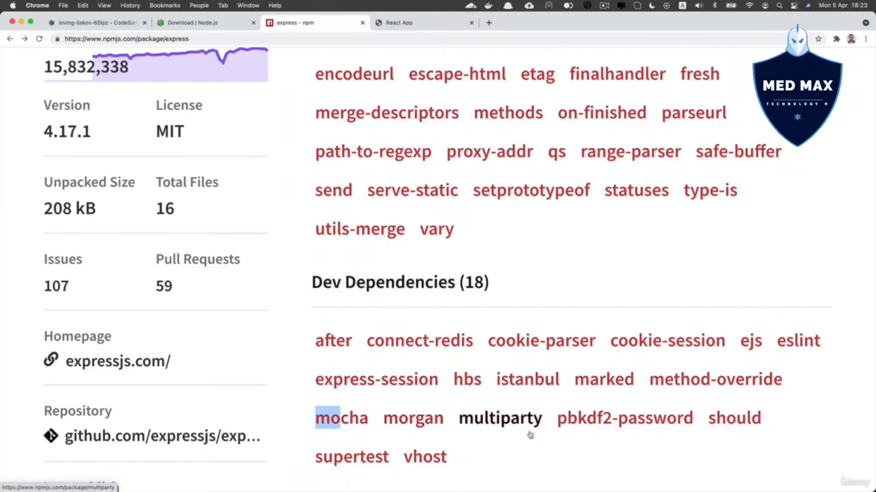
mouse_move(452, 302)
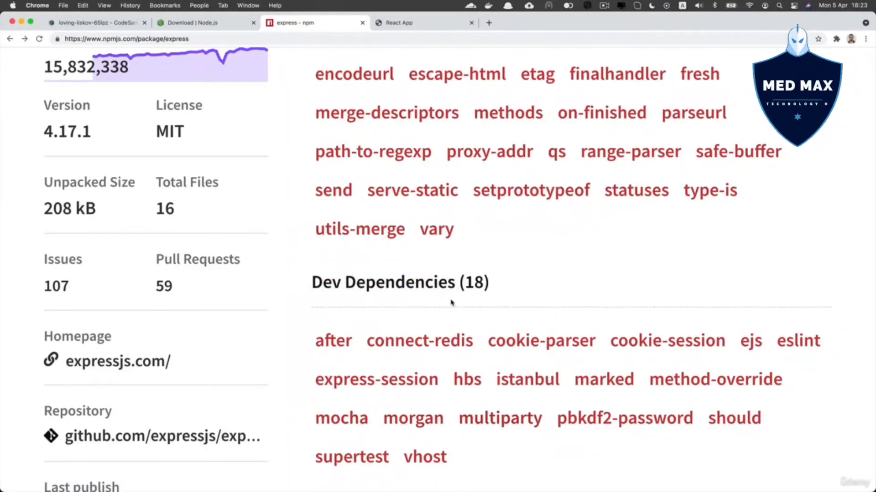
mouse_move(476, 318)
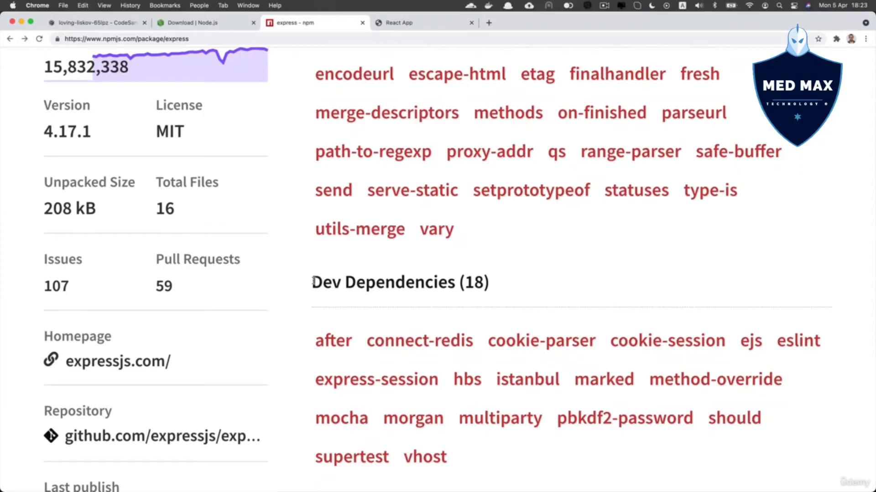
Highlight the Dev Dependencies (18) heading, then move to my-react-app's package.json in VS Code.
double_click(384, 281)
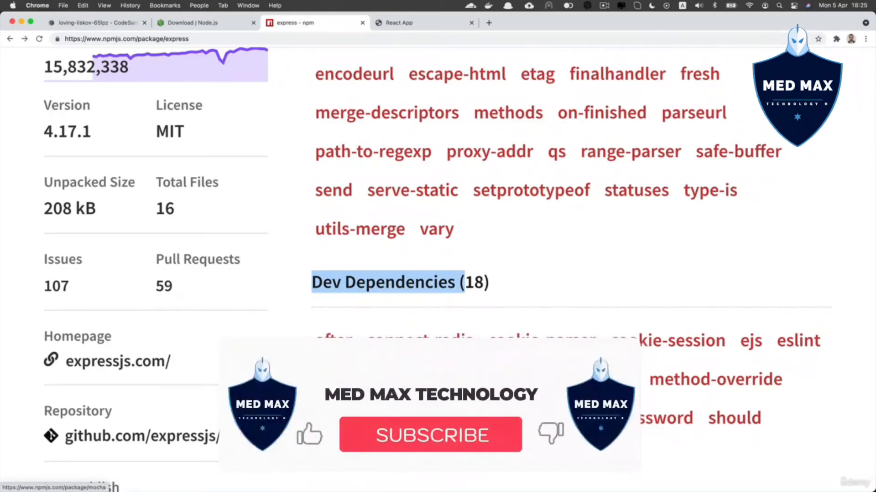
click(430, 436)
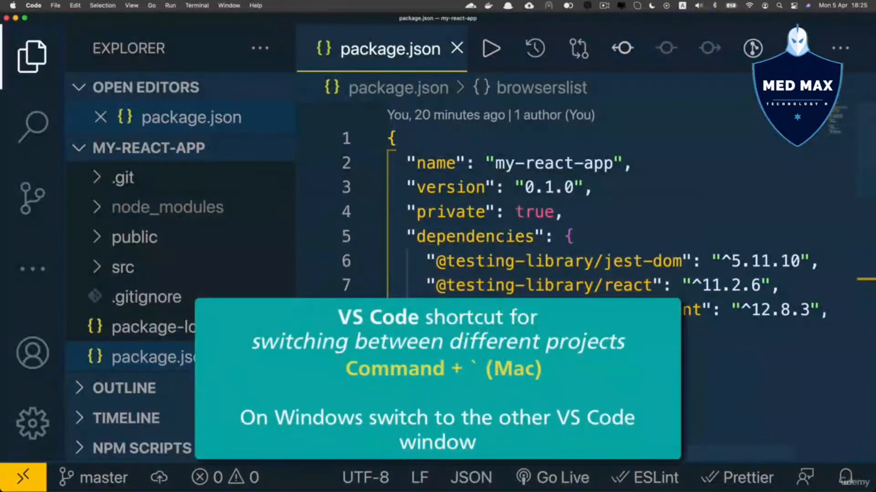
In the tmp project window, show index.js and browse the expanded node_modules folder's installed packages, including express.
key(cmd+`)
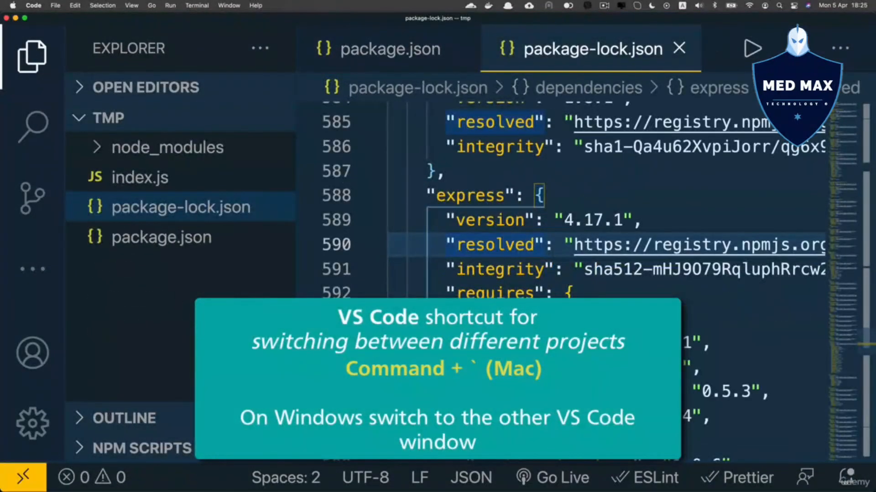
click(139, 178)
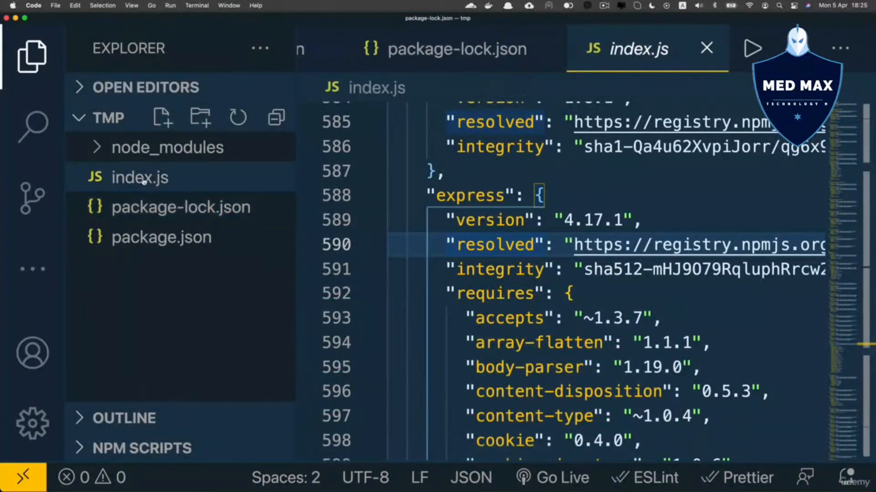
click(141, 177)
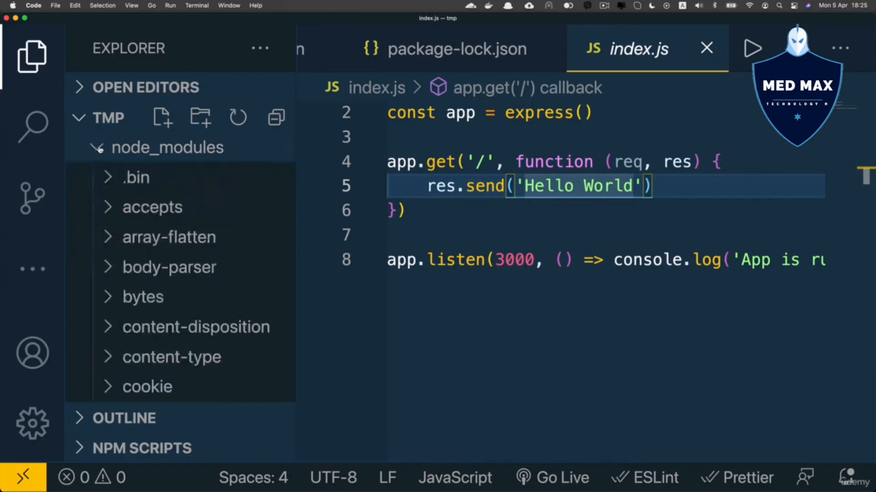
scroll(down, 3)
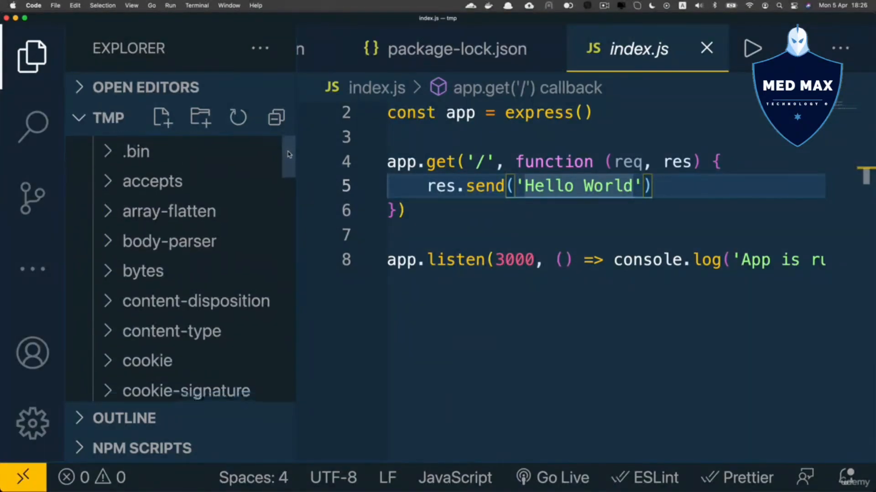
scroll(down, 3)
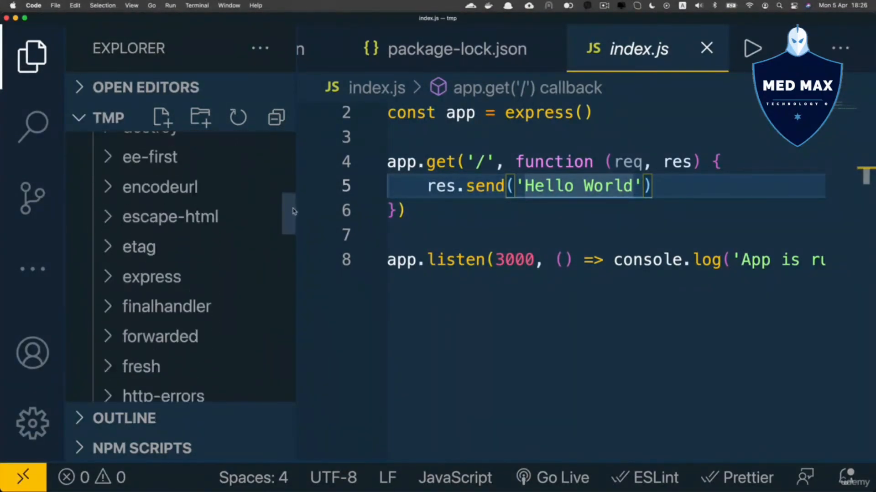
scroll(down, 3)
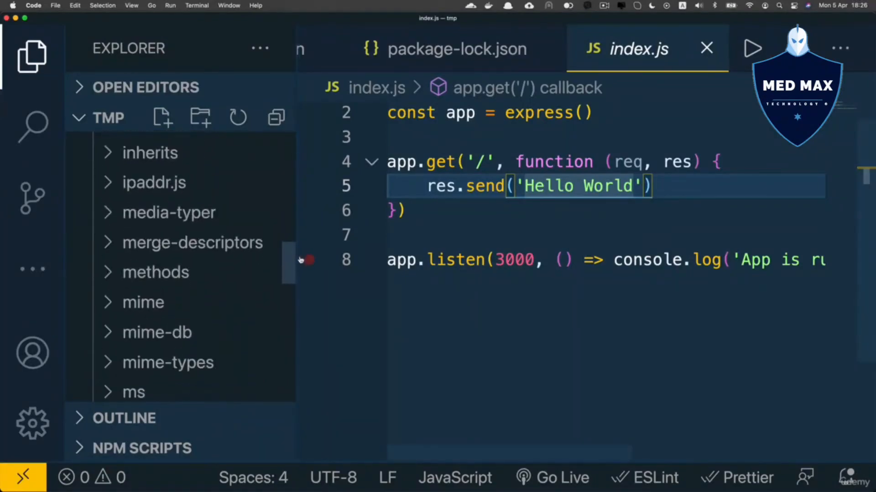
scroll(down, 3)
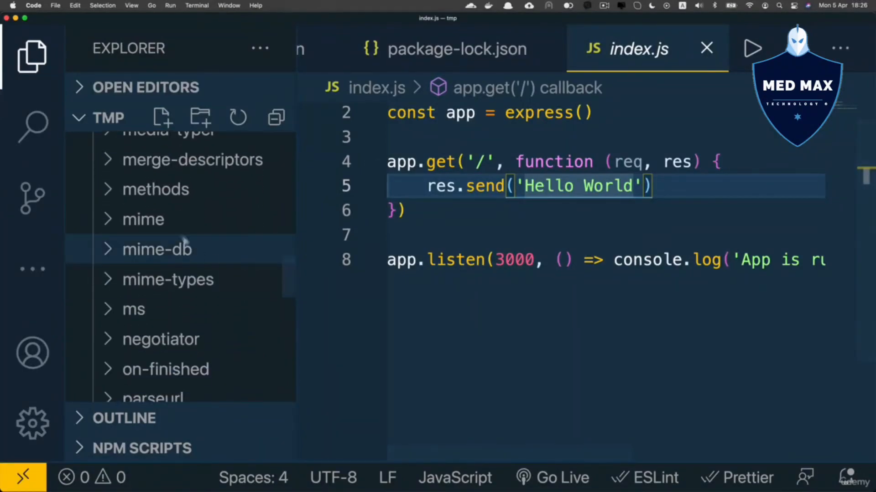
scroll(up, 3)
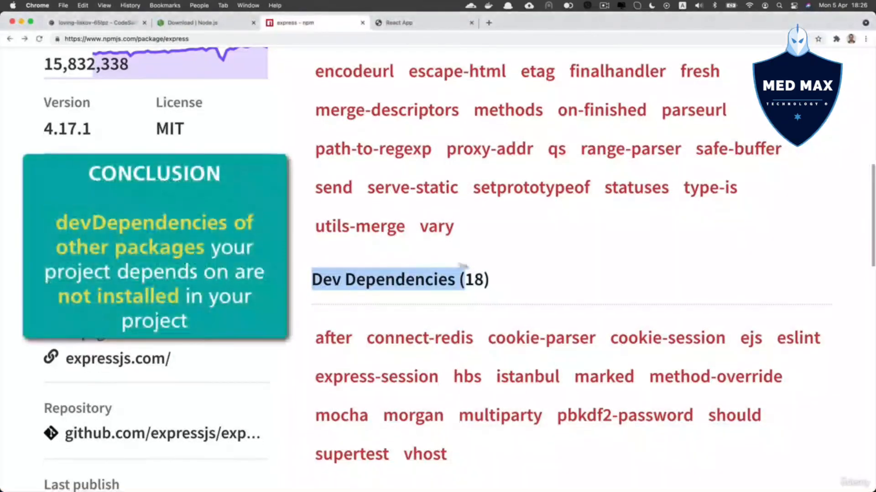
Bring the express npm page back to its header, then return to the Vue 3 sandbox's package.json with core-js and vue.
scroll(up, 3)
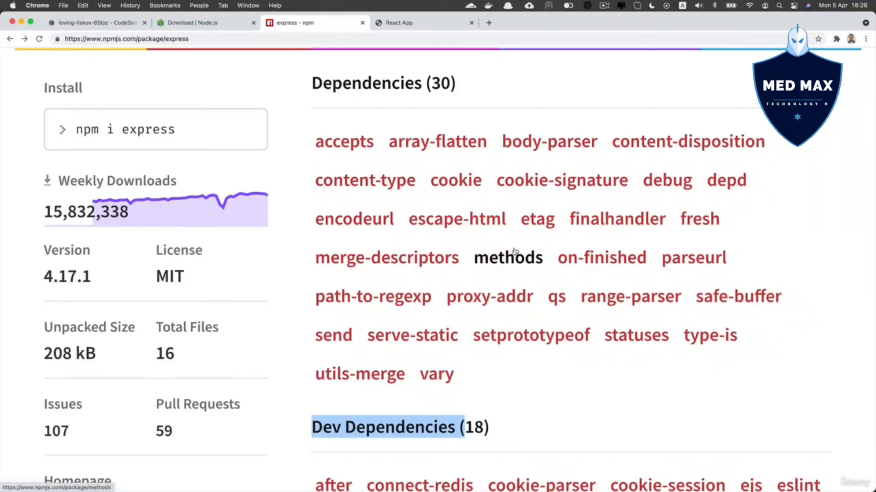
scroll(up, 3)
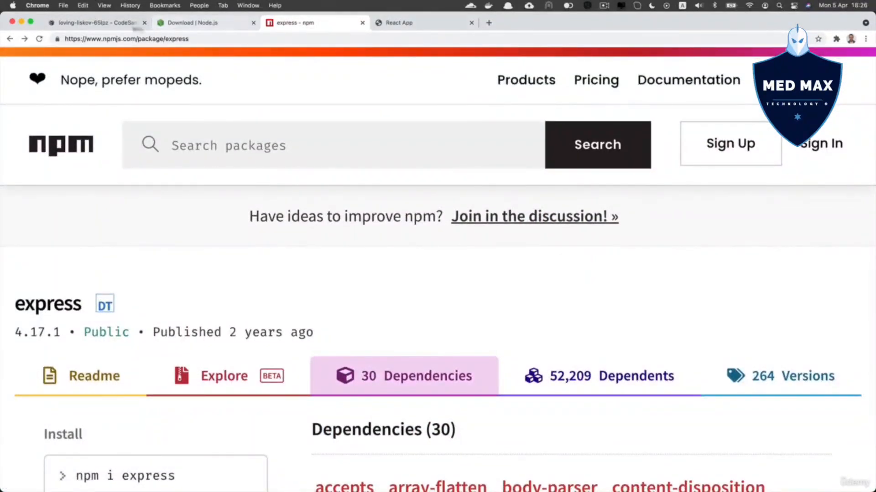
click(94, 23)
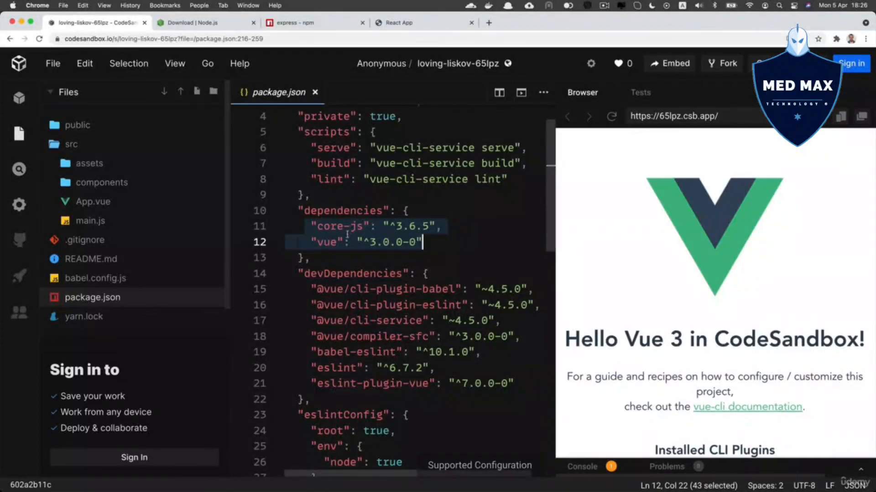